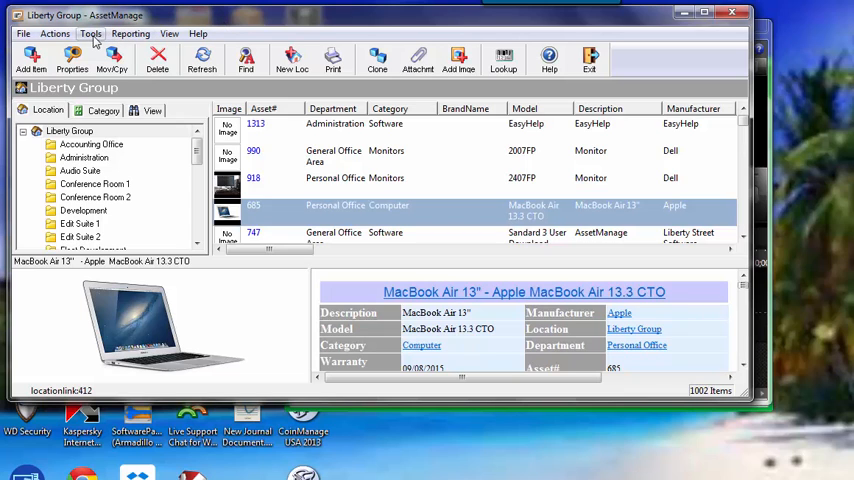
Step: Open the Tools menu over the Liberty Group asset list
{"action": "left_click", "coordinate": [91, 33]}
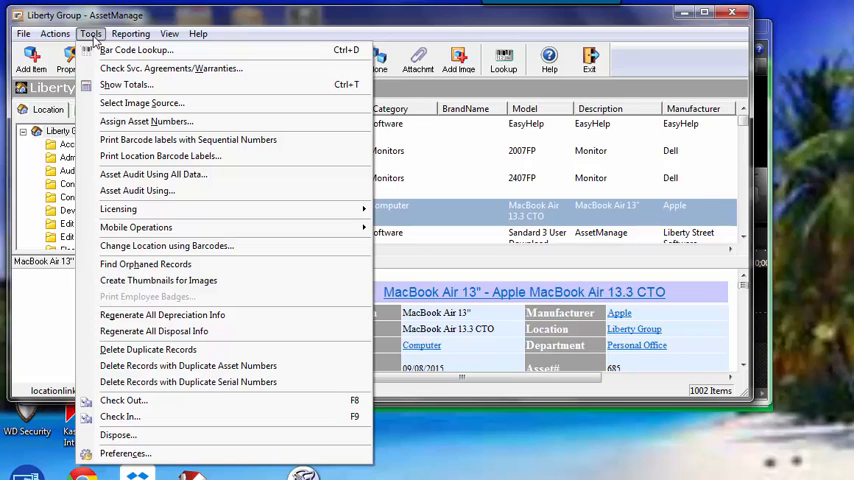
{"action": "mouse_move", "coordinate": [154, 331]}
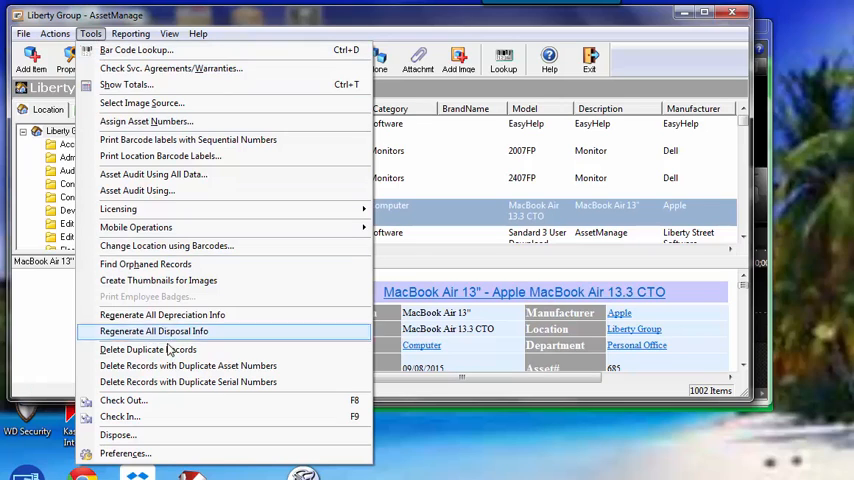
{"action": "mouse_move", "coordinate": [167, 437]}
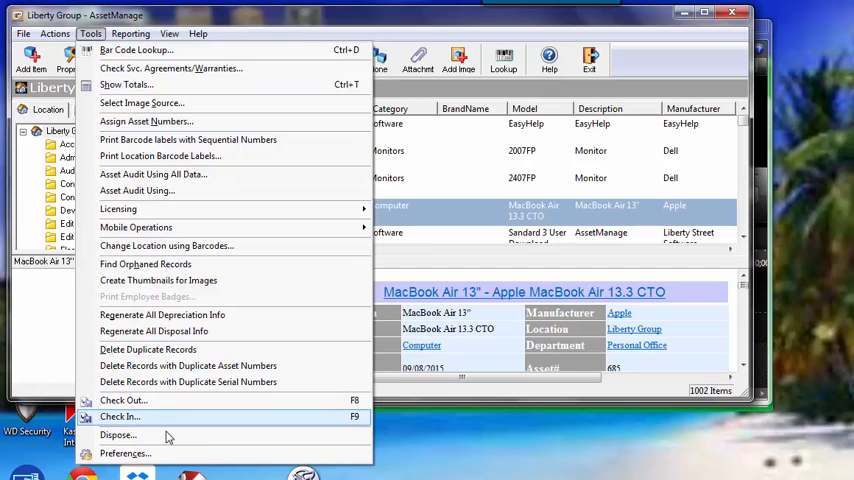
{"action": "left_click", "coordinate": [125, 453]}
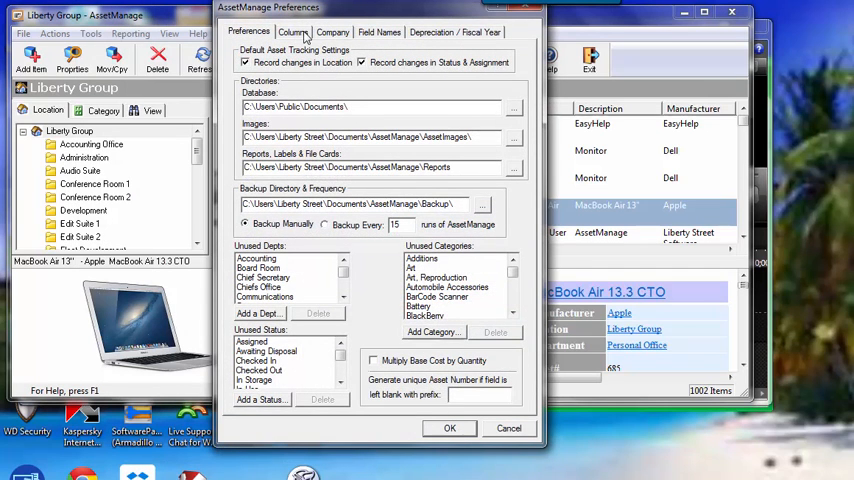
{"action": "left_click", "coordinate": [332, 32]}
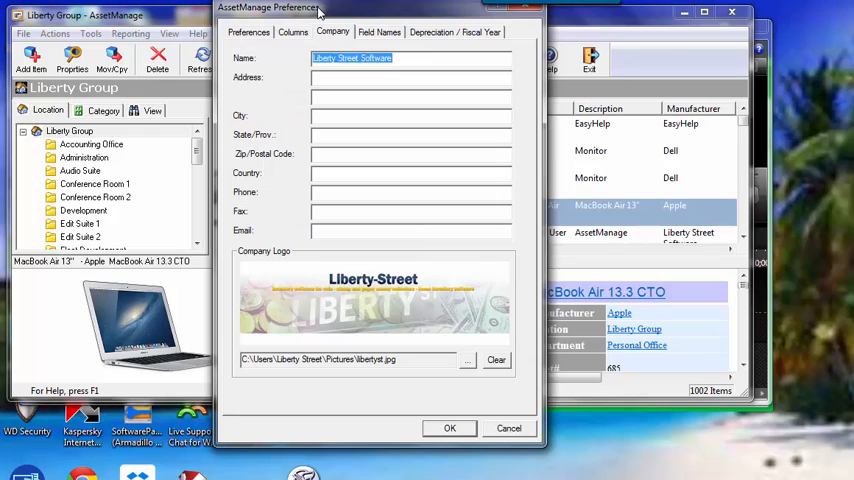
{"action": "mouse_move", "coordinate": [435, 303]}
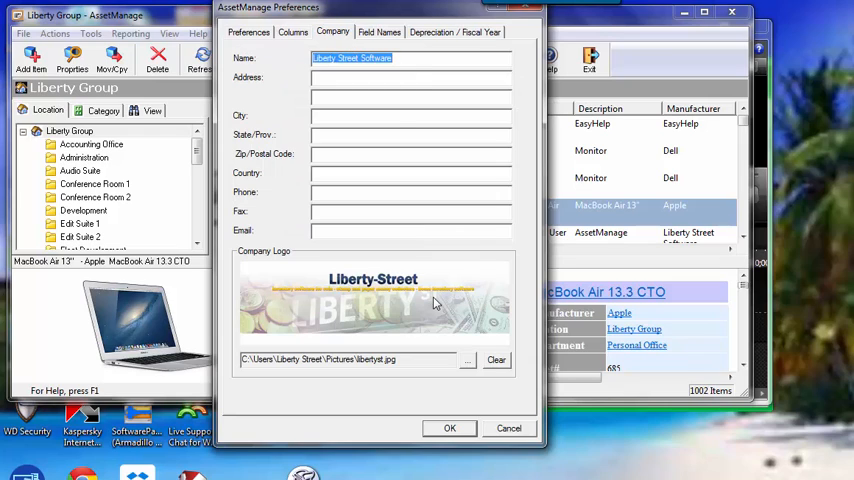
{"action": "mouse_move", "coordinate": [350, 297]}
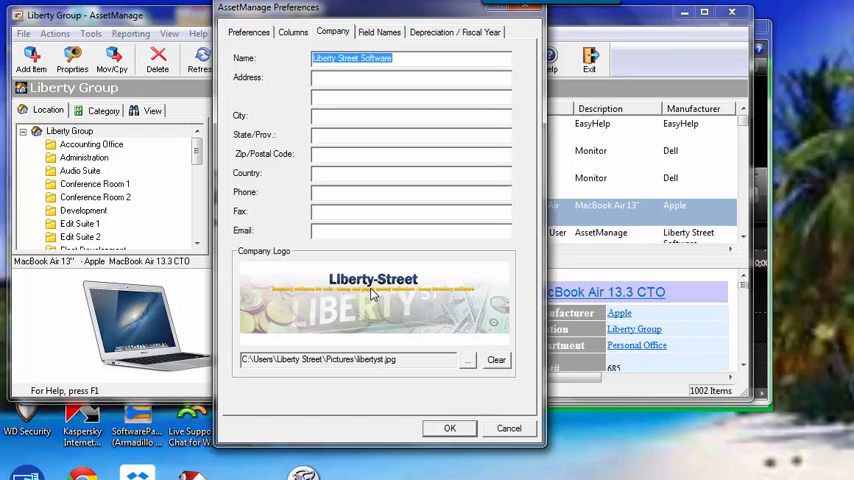
{"action": "mouse_move", "coordinate": [513, 429]}
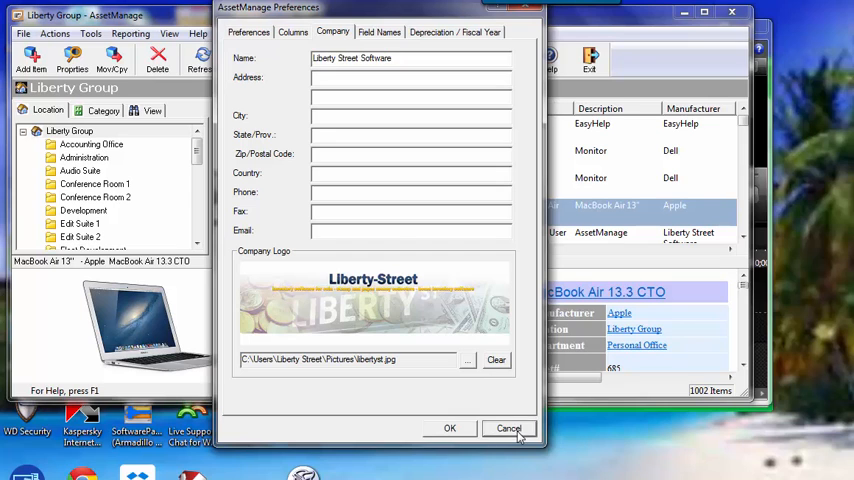
{"action": "left_click", "coordinate": [509, 428]}
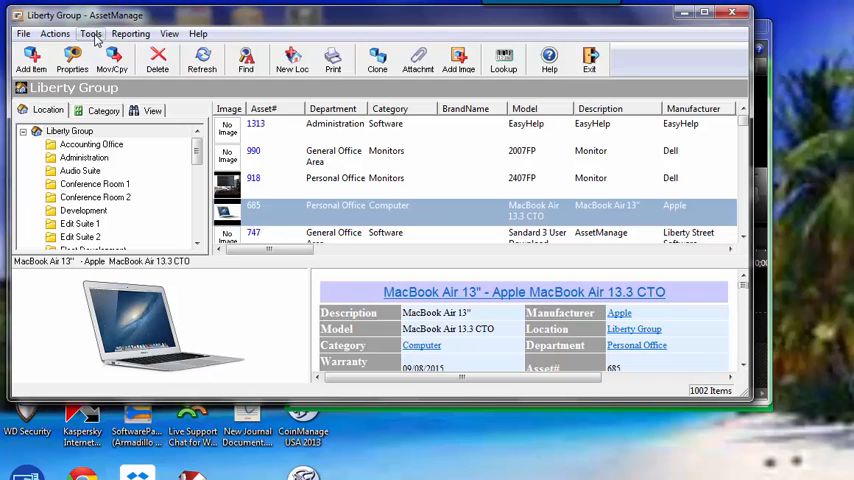
Step: Start printing sequential-number barcode labels from the Tools menu
{"action": "left_click", "coordinate": [91, 33]}
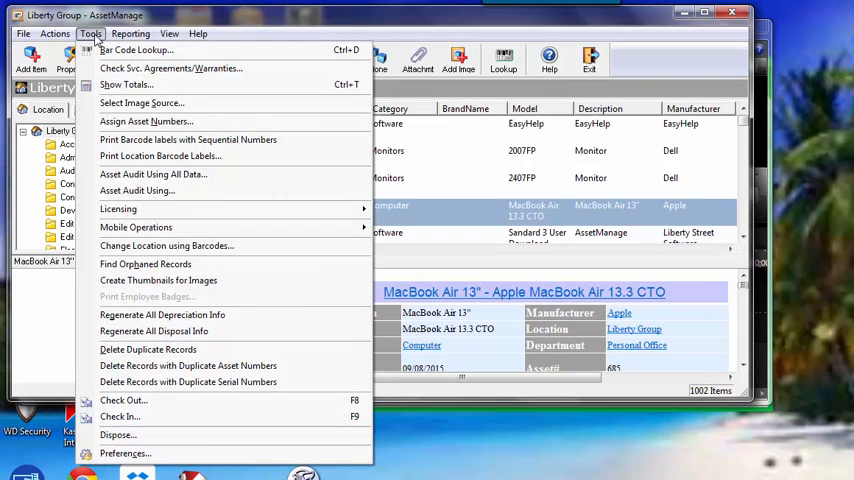
{"action": "mouse_move", "coordinate": [188, 139]}
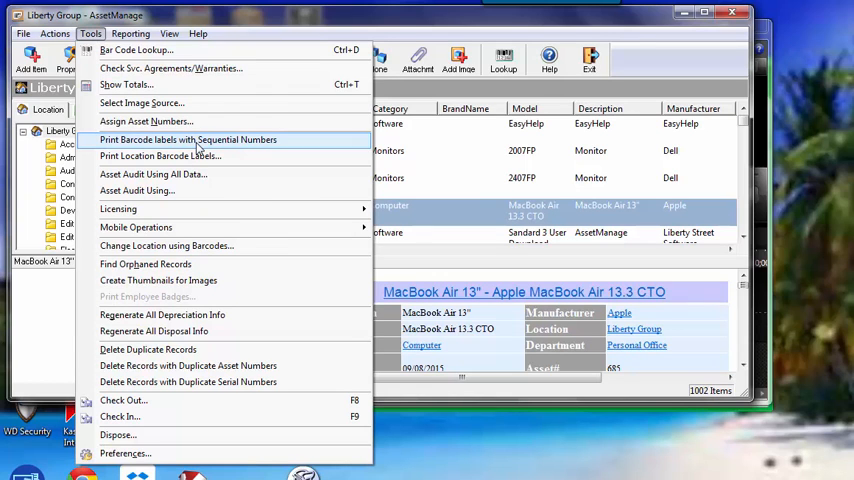
{"action": "left_click", "coordinate": [188, 139]}
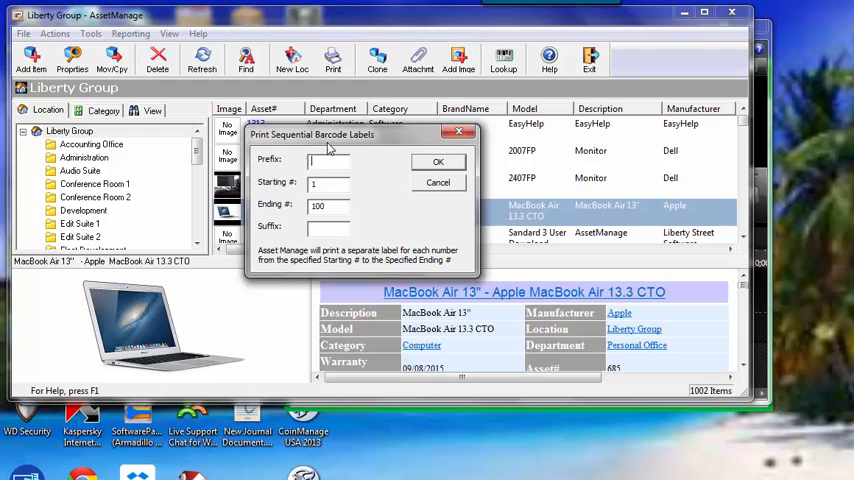
Step: Enter the prefix LSS- and confirm labels numbered 1 to 100
{"action": "type", "text": "LSS-"}
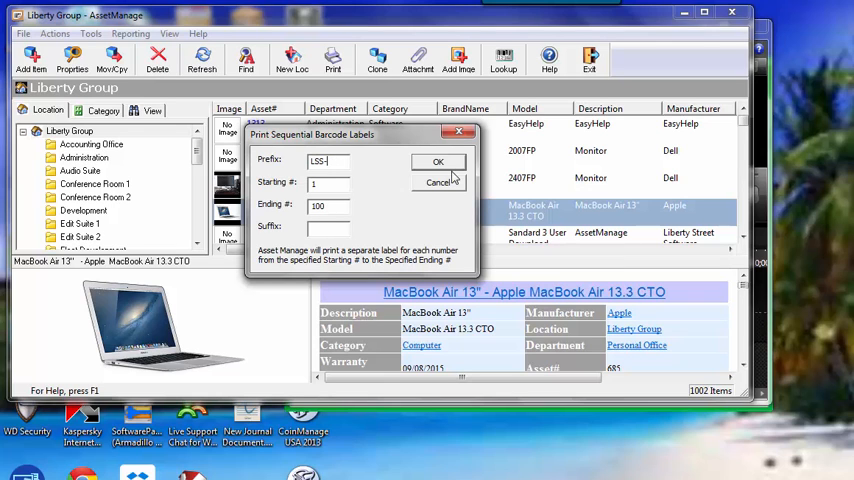
{"action": "left_click", "coordinate": [438, 162]}
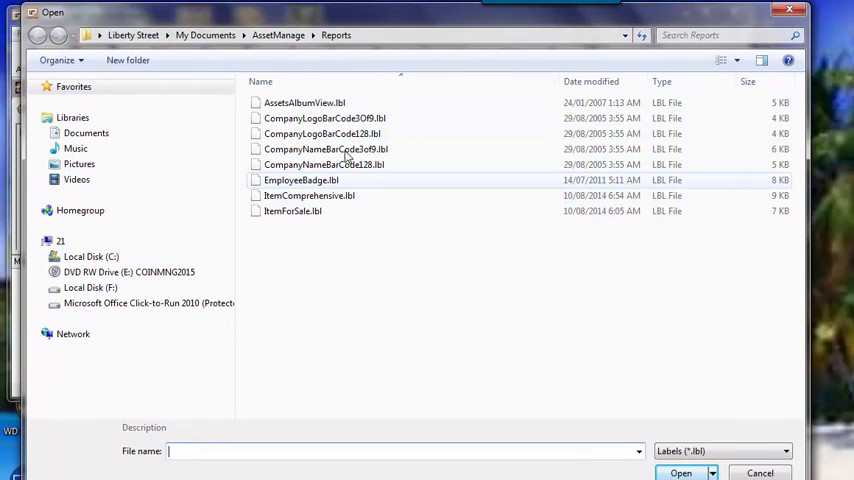
{"action": "mouse_move", "coordinate": [360, 169]}
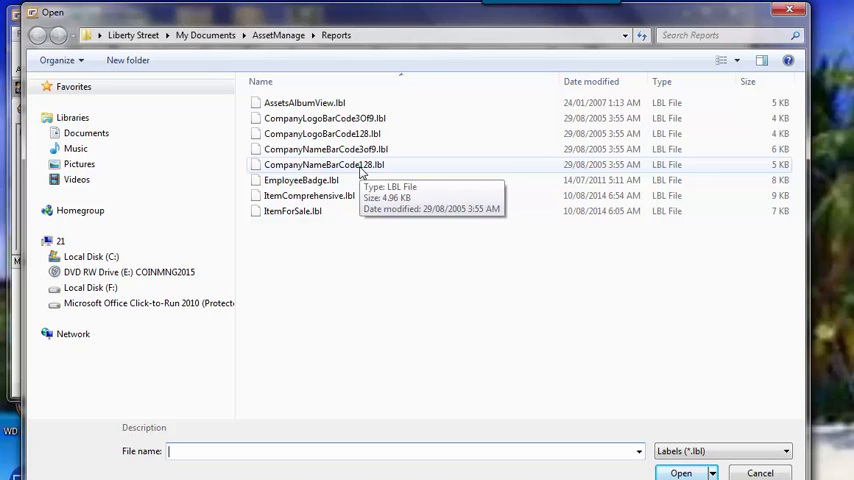
{"action": "mouse_move", "coordinate": [364, 171]}
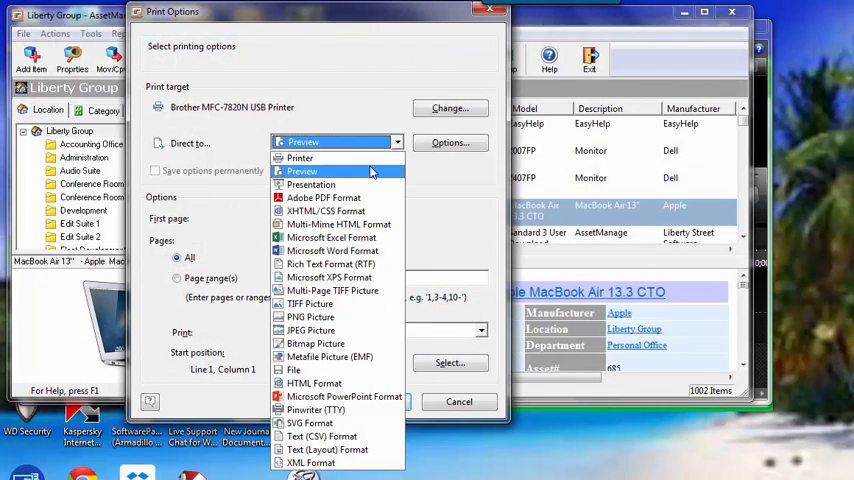
Step: Preview the five pages of LSS- labels on screen, zoomed out
{"action": "left_click", "coordinate": [302, 171]}
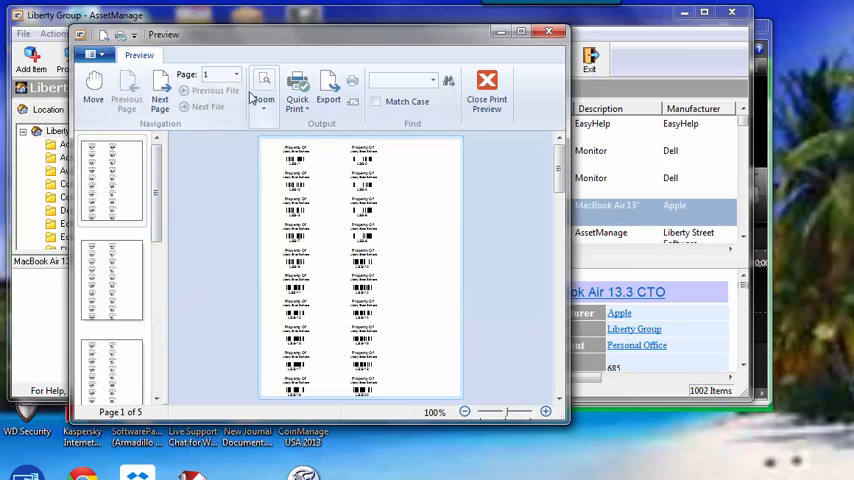
{"action": "left_click", "coordinate": [263, 90]}
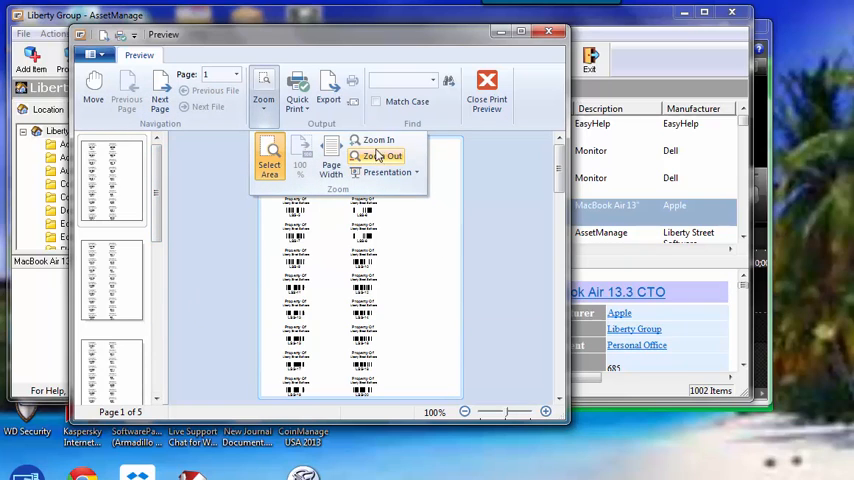
{"action": "left_click", "coordinate": [382, 140]}
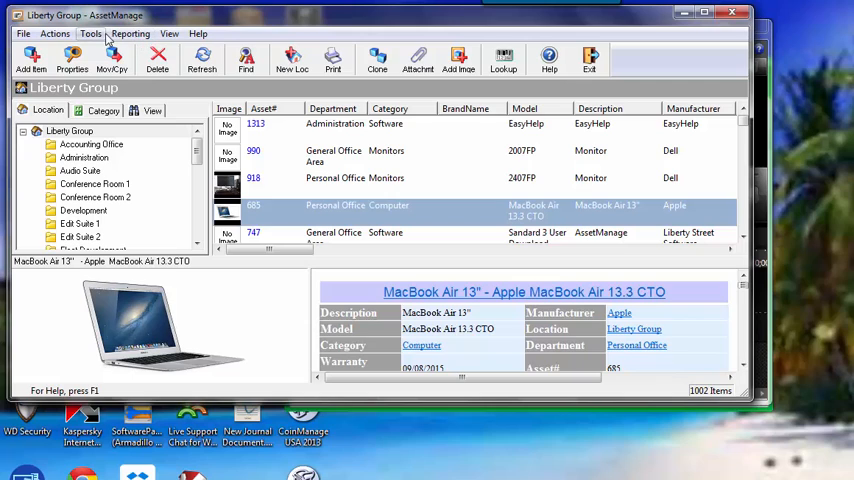
{"action": "mouse_move", "coordinate": [130, 33]}
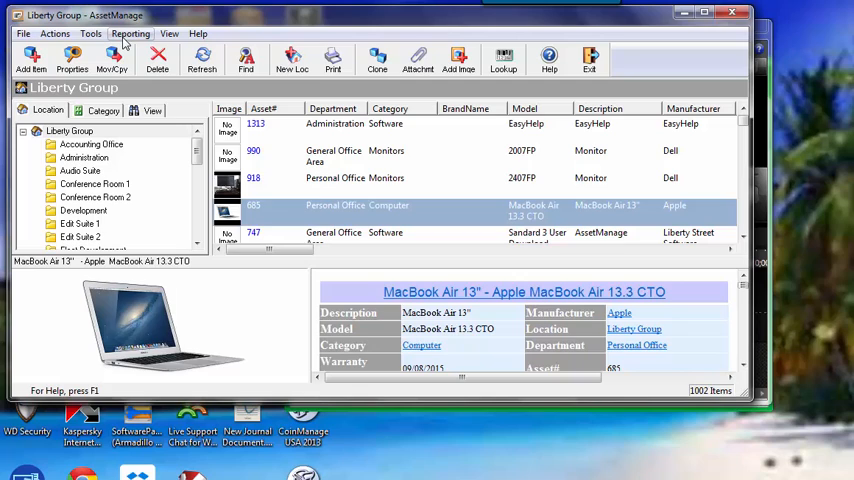
Step: Open the CompanyLogoBarCode128.lbl template in the label designer
{"action": "left_click", "coordinate": [130, 33]}
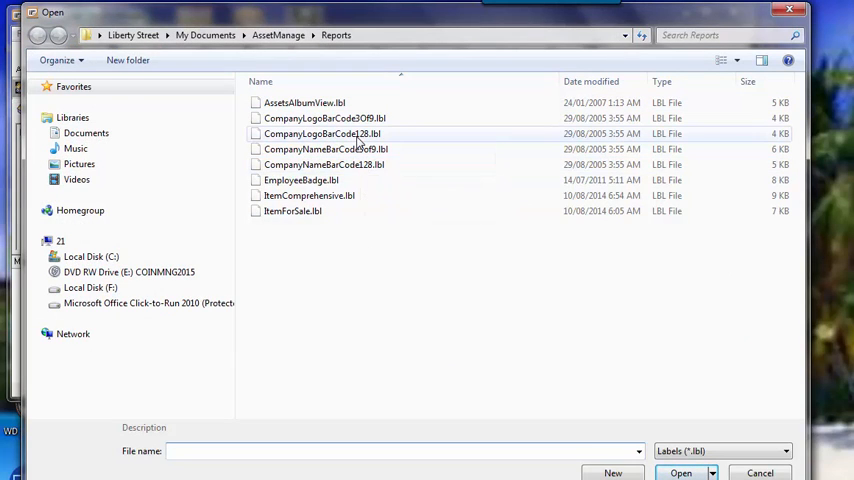
{"action": "left_click", "coordinate": [322, 133]}
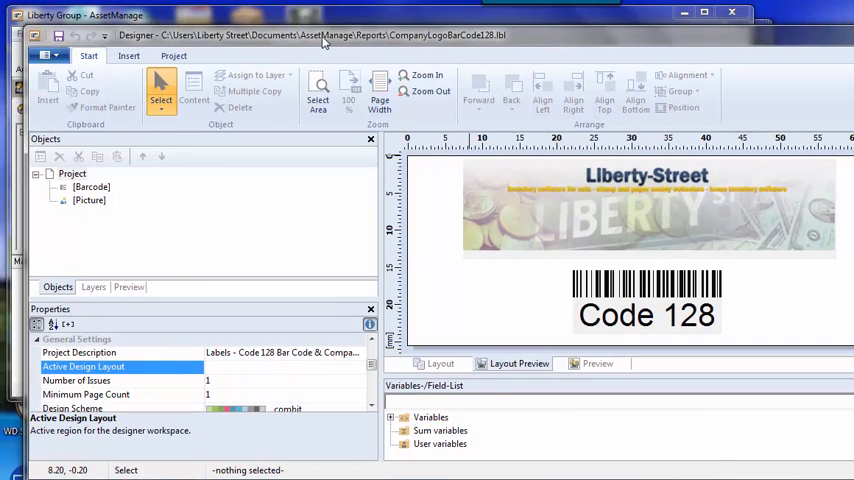
{"action": "left_click", "coordinate": [173, 55]}
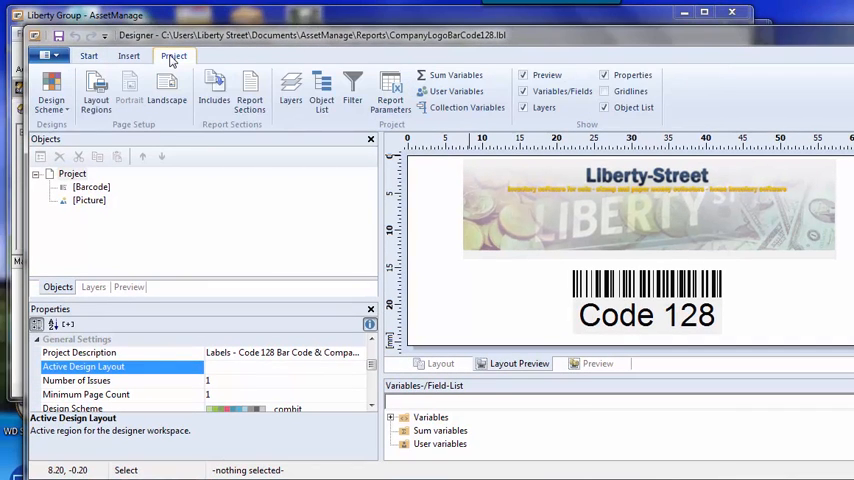
{"action": "mouse_move", "coordinate": [96, 90]}
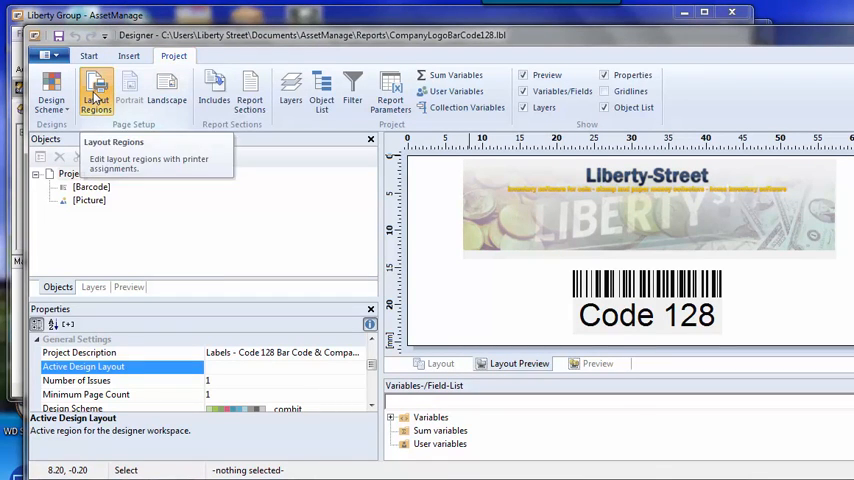
Step: Show the layout settings: 66.60 × 25.40 mm labels, 2 across, 10 down
{"action": "left_click", "coordinate": [96, 95]}
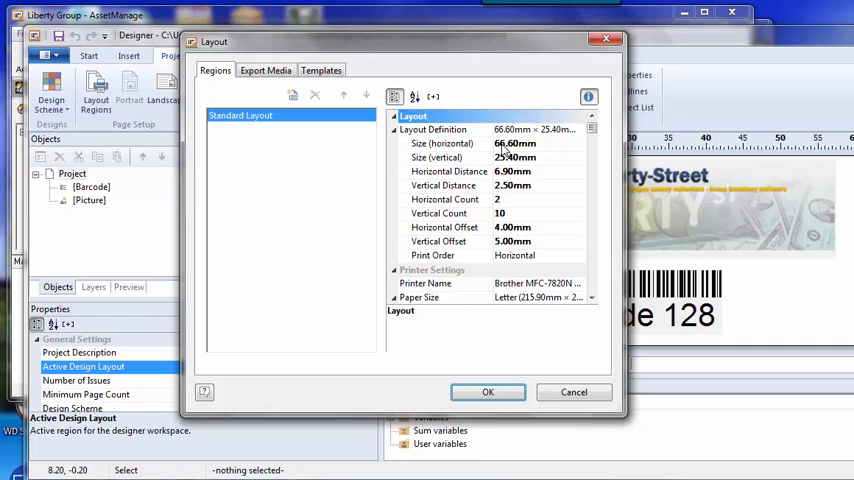
{"action": "mouse_move", "coordinate": [535, 168]}
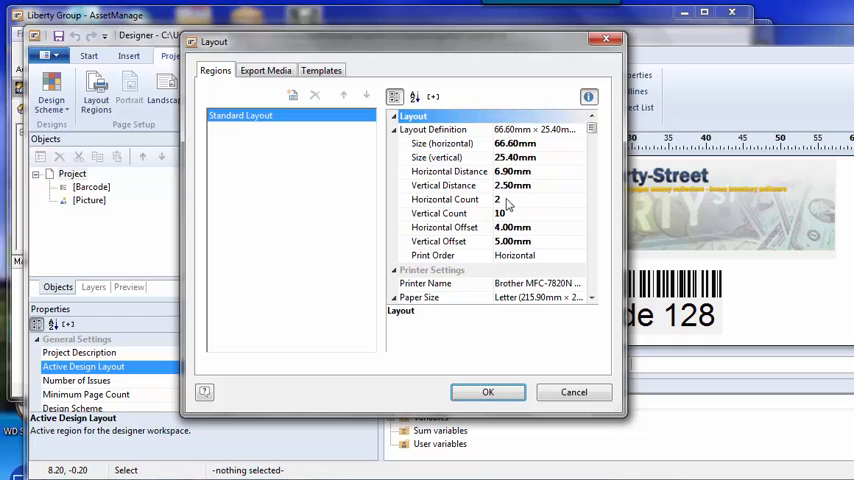
{"action": "mouse_move", "coordinate": [527, 251]}
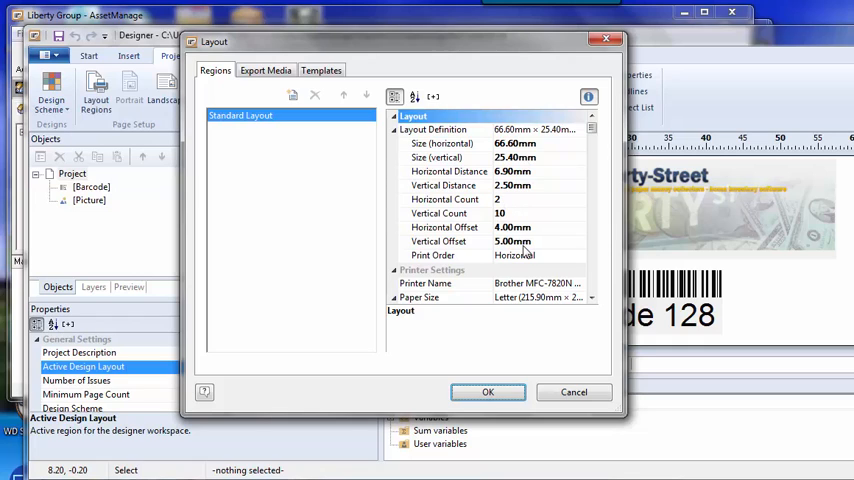
{"action": "mouse_move", "coordinate": [461, 232]}
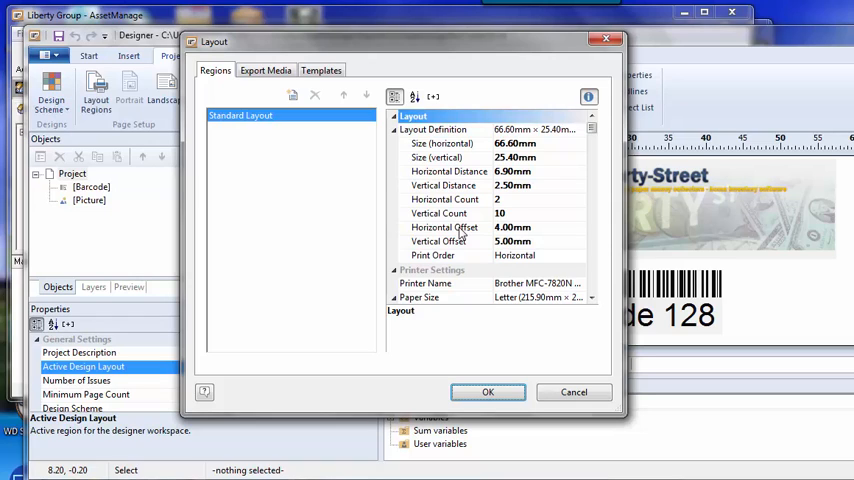
{"action": "mouse_move", "coordinate": [508, 247]}
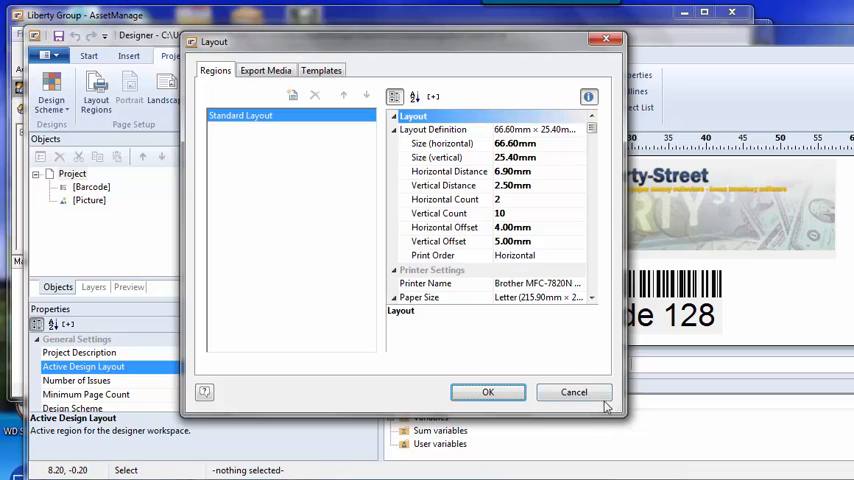
Step: Cancel the Layout dialog without changes, returning to the asset list
{"action": "left_click", "coordinate": [488, 391]}
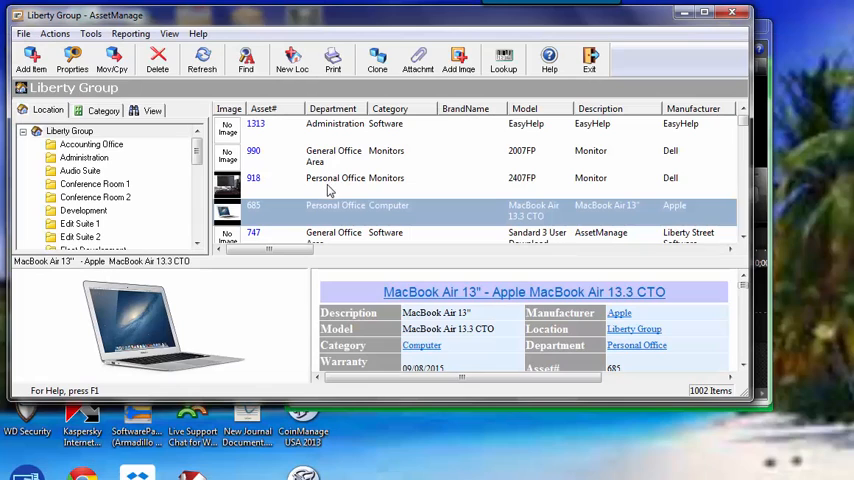
{"action": "mouse_move", "coordinate": [315, 161]}
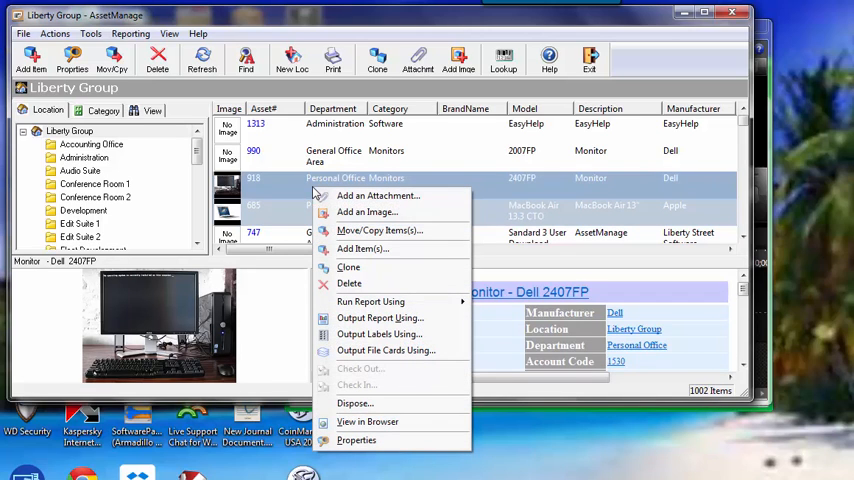
{"action": "mouse_move", "coordinate": [378, 195]}
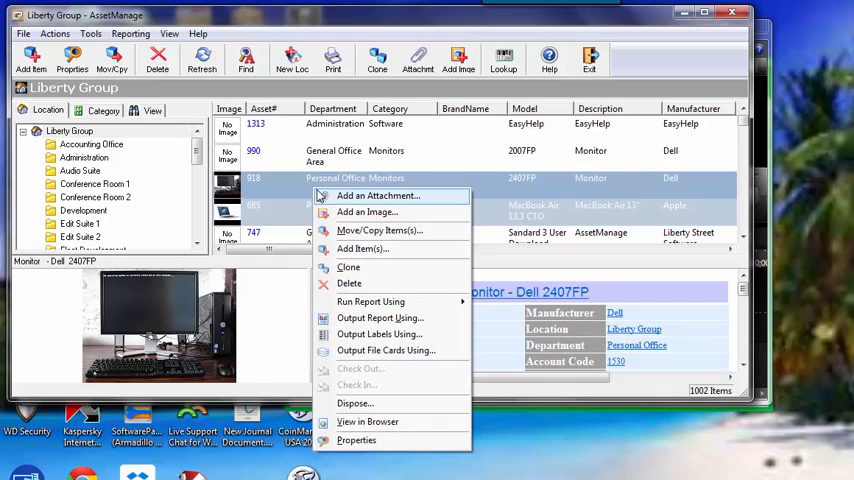
Step: Preview CompanyLogoBarCode128 labels for the selected Dell and MacBook assets
{"action": "left_click", "coordinate": [377, 333]}
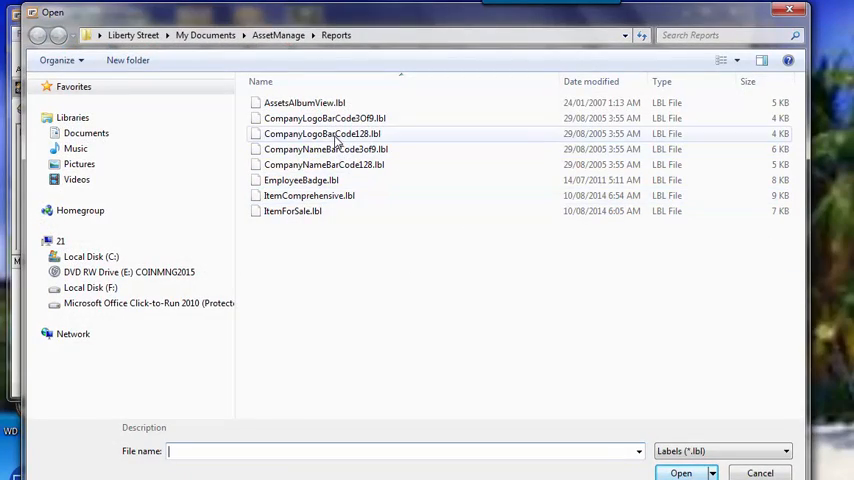
{"action": "left_click", "coordinate": [322, 134]}
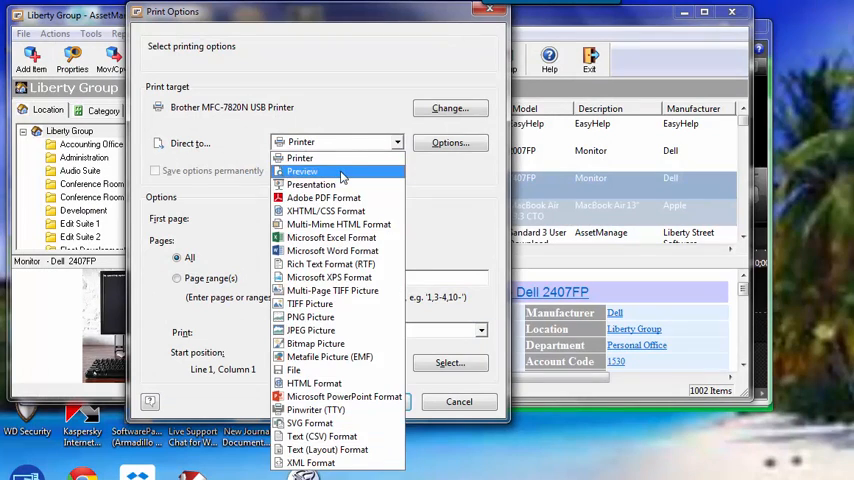
{"action": "left_click", "coordinate": [302, 171]}
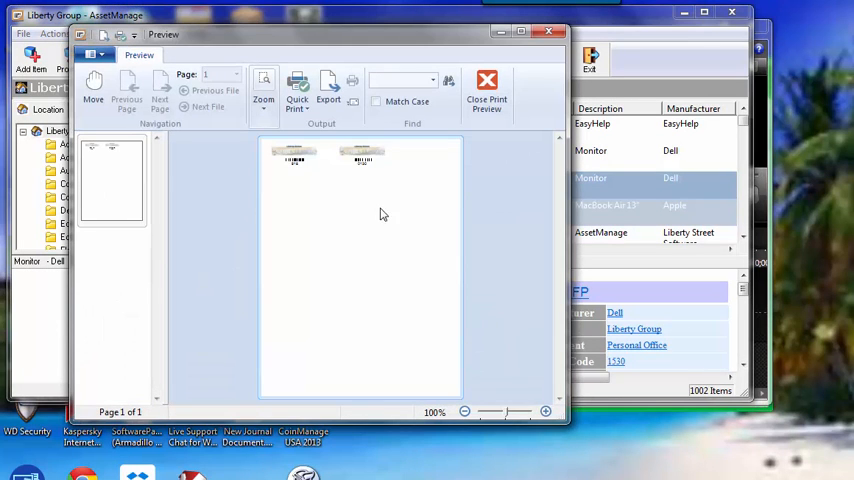
{"action": "mouse_move", "coordinate": [365, 206]}
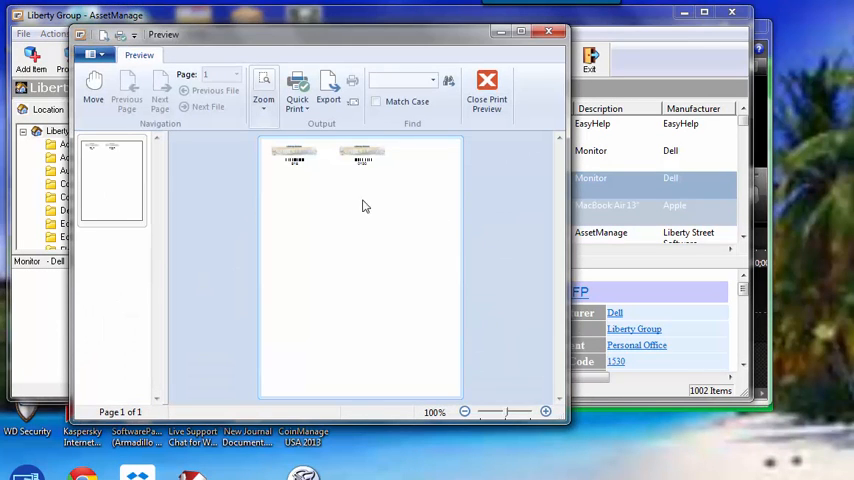
Step: Zoom the preview to 200% to read barcodes 918 and 0130
{"action": "left_click", "coordinate": [263, 90]}
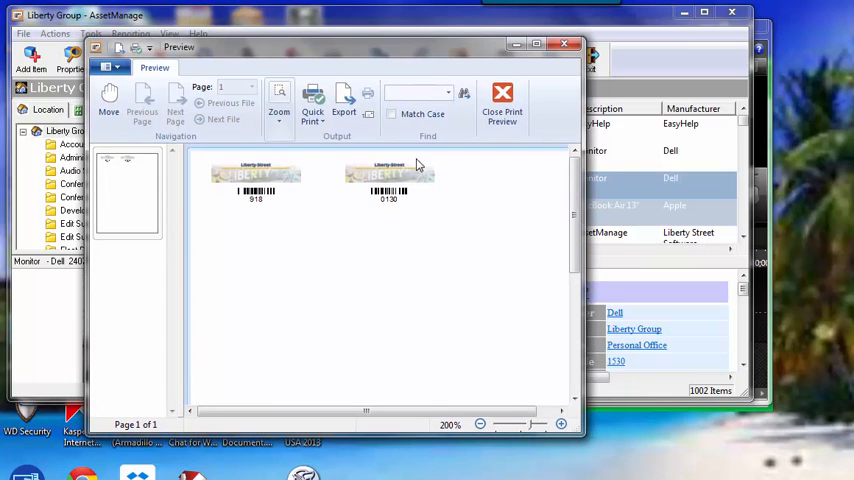
{"action": "mouse_move", "coordinate": [280, 175]}
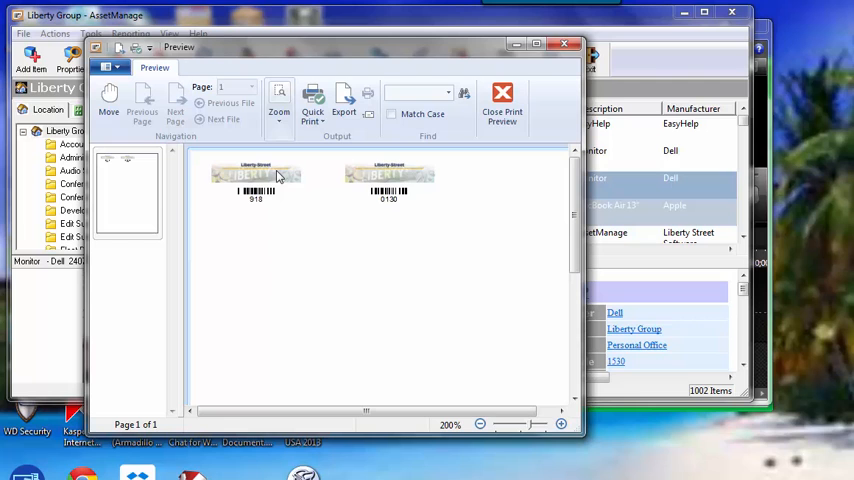
{"action": "mouse_move", "coordinate": [310, 180]}
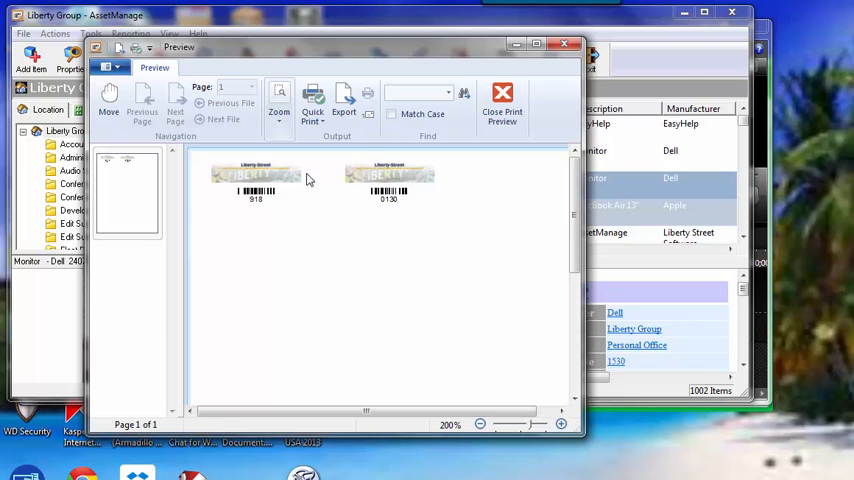